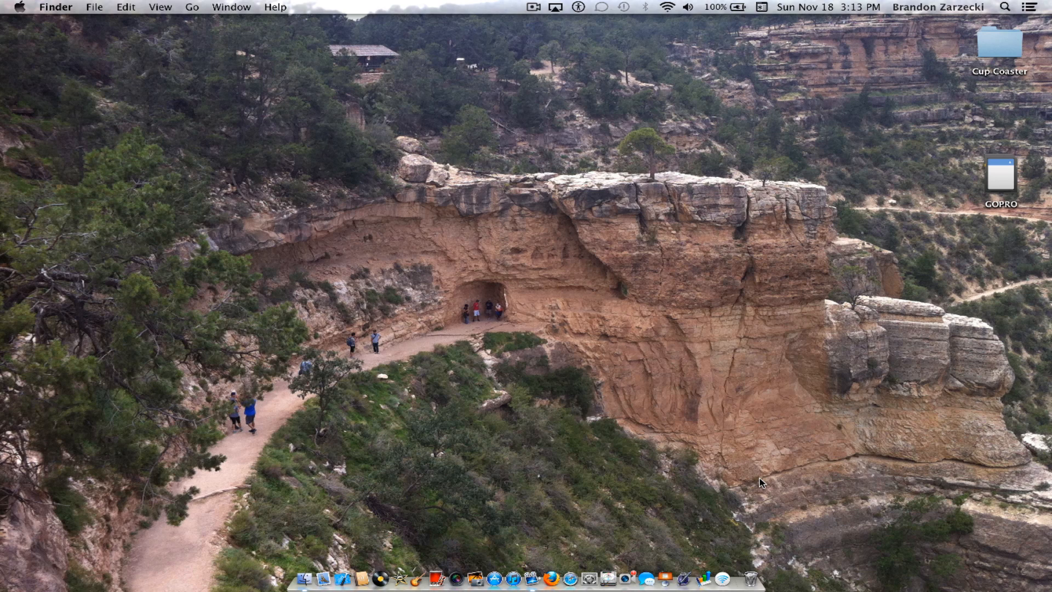
{"action": "mouse_move", "coordinate": [344, 411]}
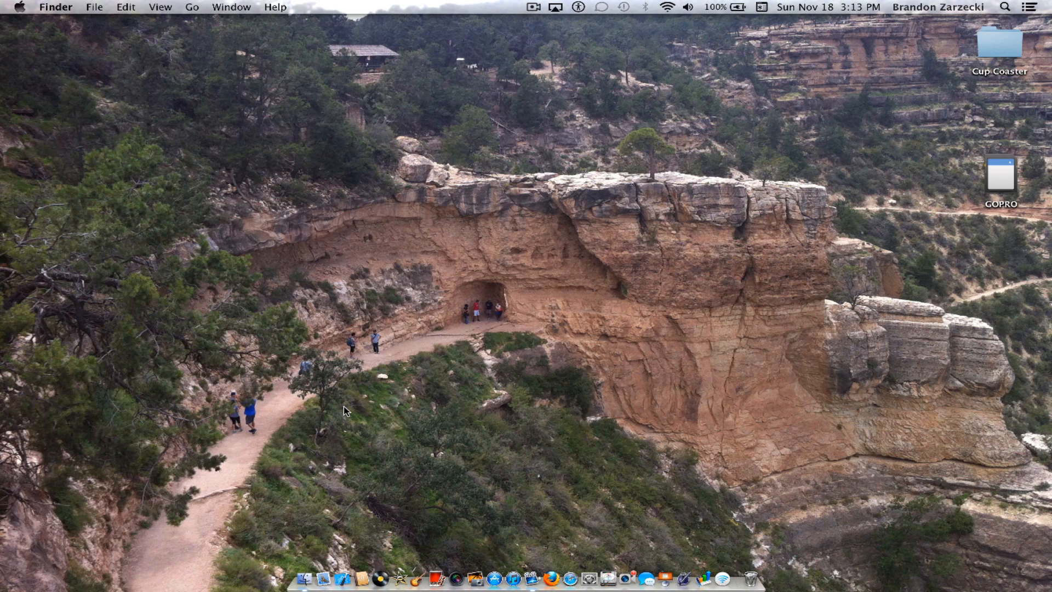
{"action": "mouse_move", "coordinate": [449, 325]}
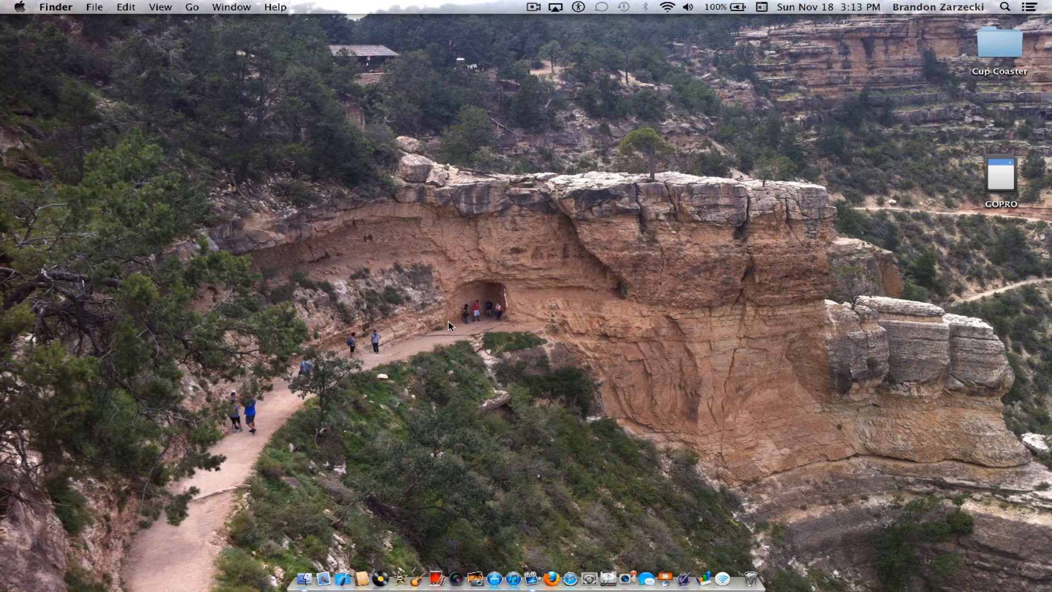
{"action": "mouse_move", "coordinate": [683, 348]}
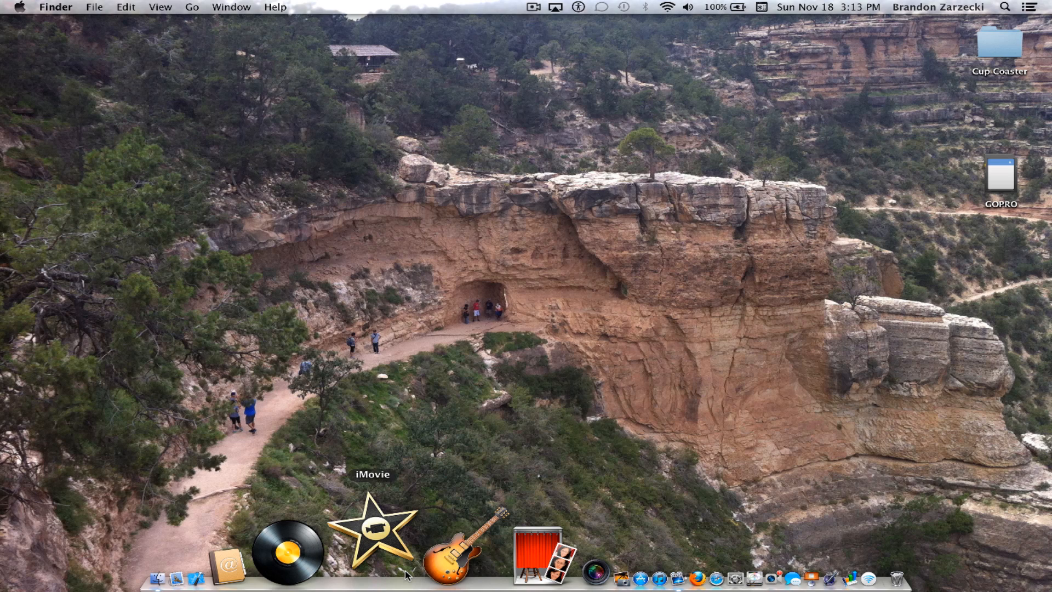
Launch iMovie, dismiss the startup message and open the Halloween project
{"action": "left_click", "coordinate": [374, 537]}
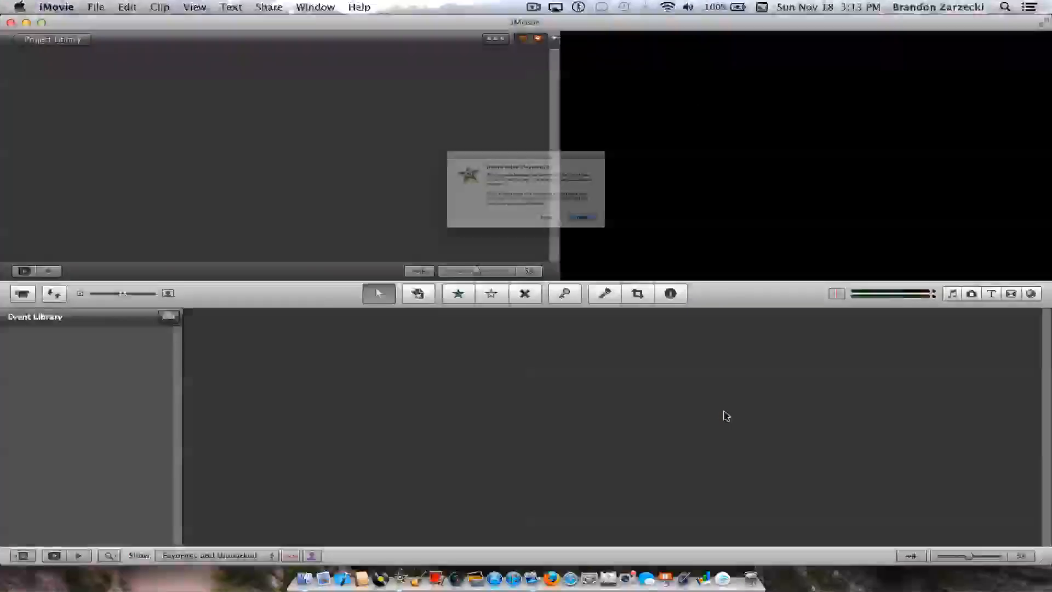
{"action": "left_click", "coordinate": [581, 217]}
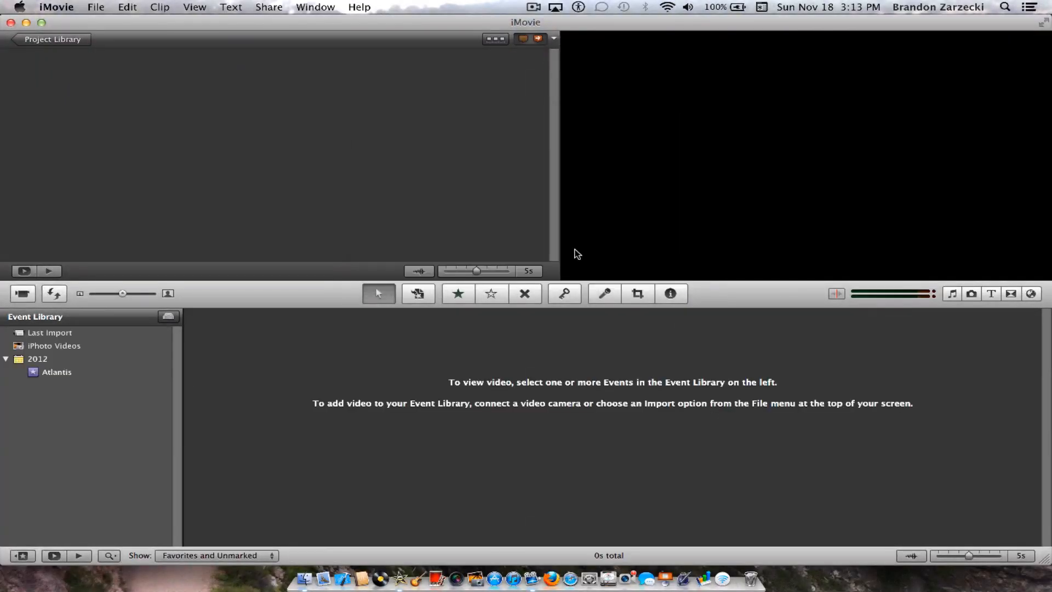
{"action": "left_click", "coordinate": [56, 372]}
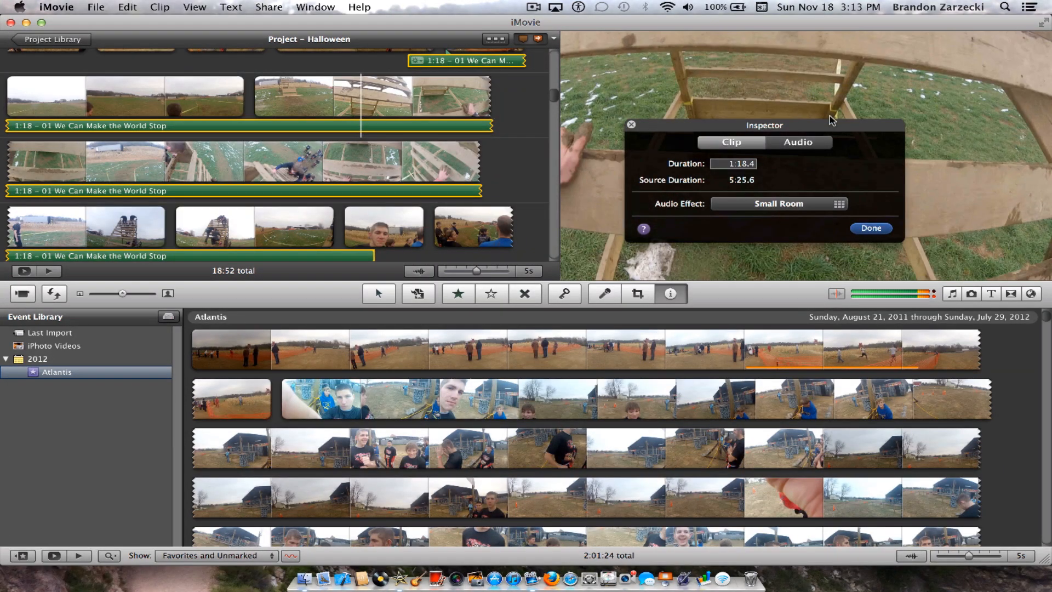
Enable manual fades on the music clip: fade-in 3.5 s and fade-out 0.4 s
{"action": "left_click", "coordinate": [796, 142]}
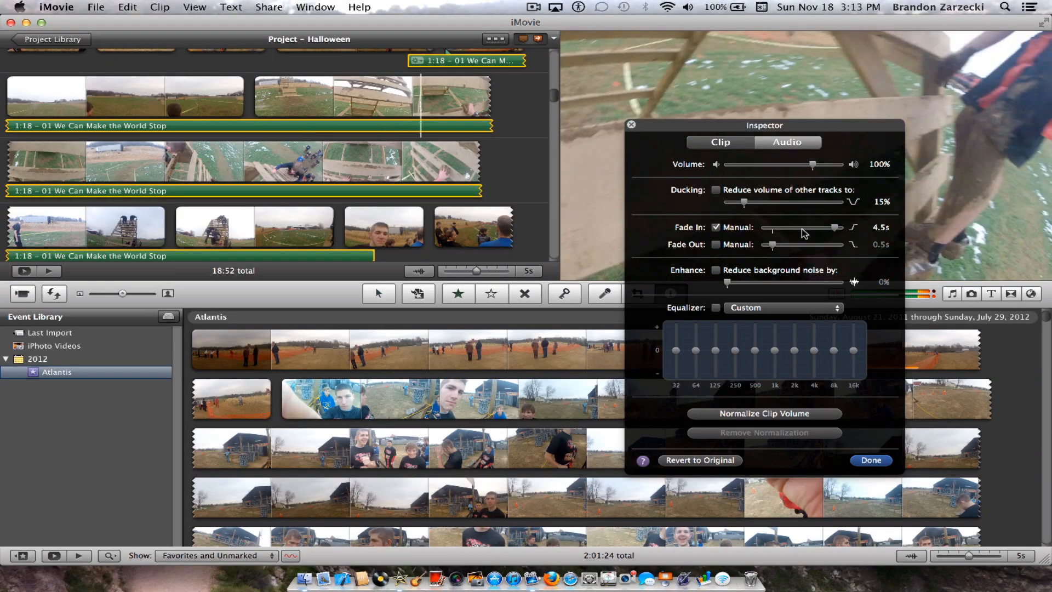
{"action": "mouse_move", "coordinate": [803, 230]}
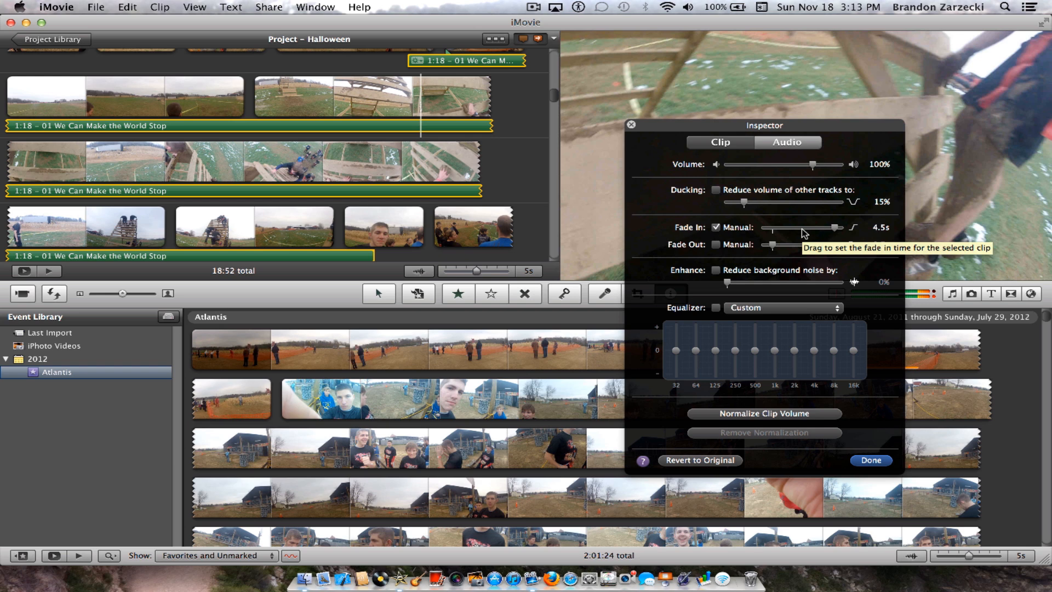
{"action": "mouse_move", "coordinate": [355, 171]}
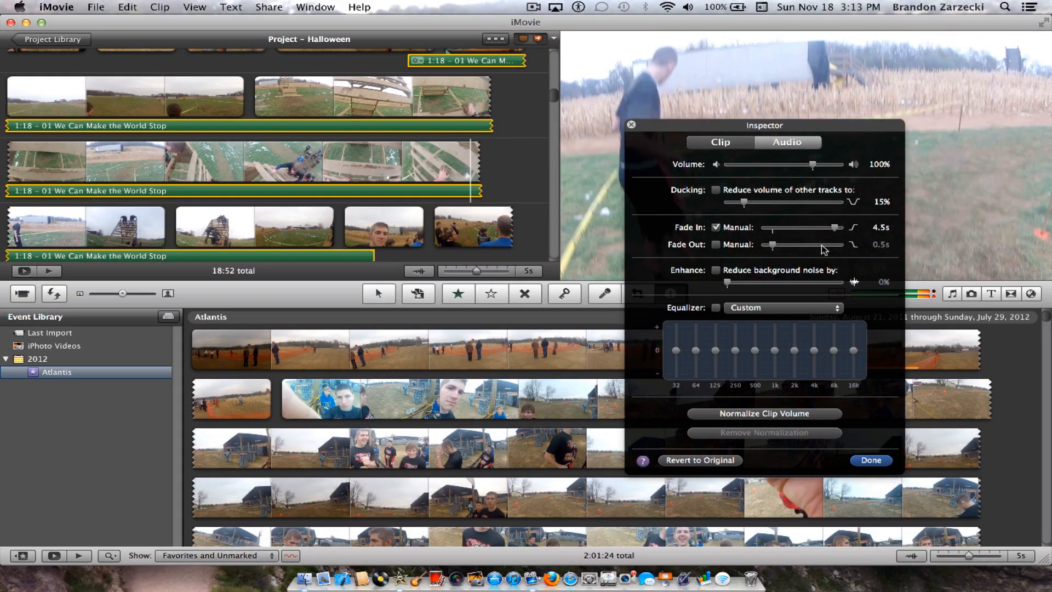
{"action": "mouse_move", "coordinate": [780, 232]}
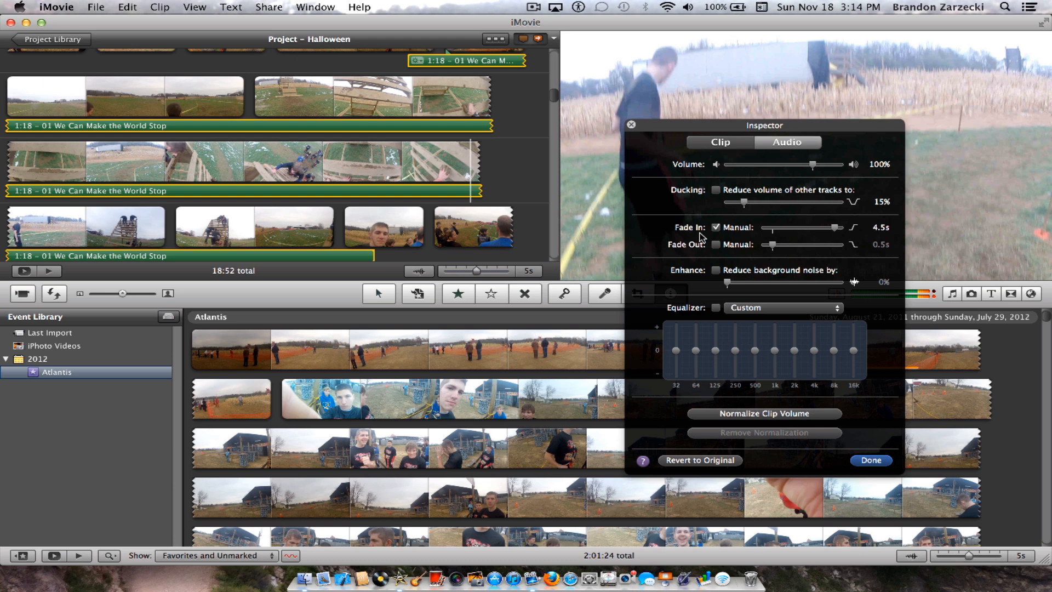
{"action": "mouse_move", "coordinate": [769, 270]}
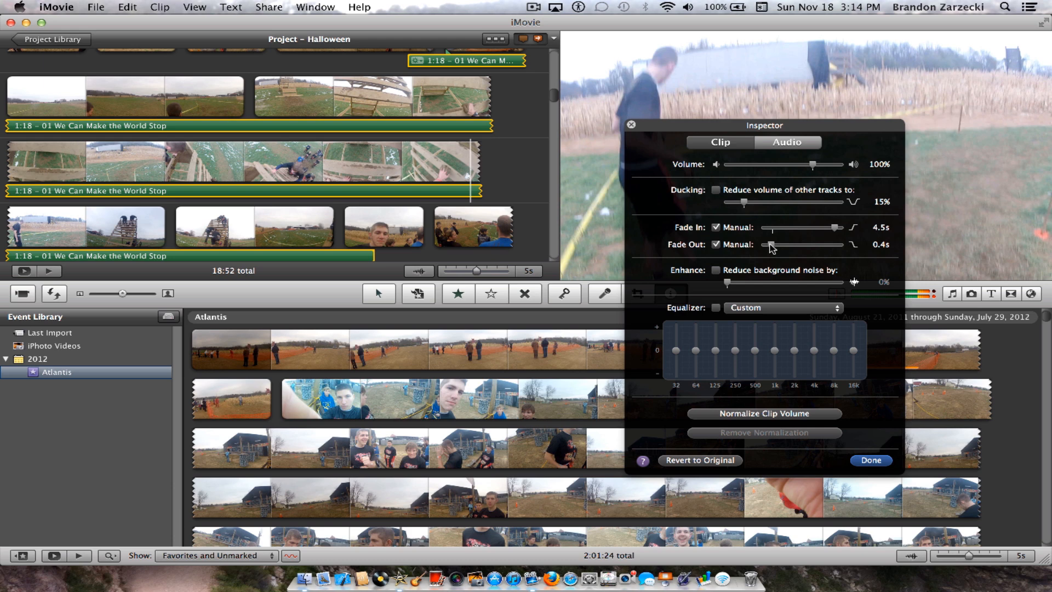
{"action": "left_click", "coordinate": [715, 245]}
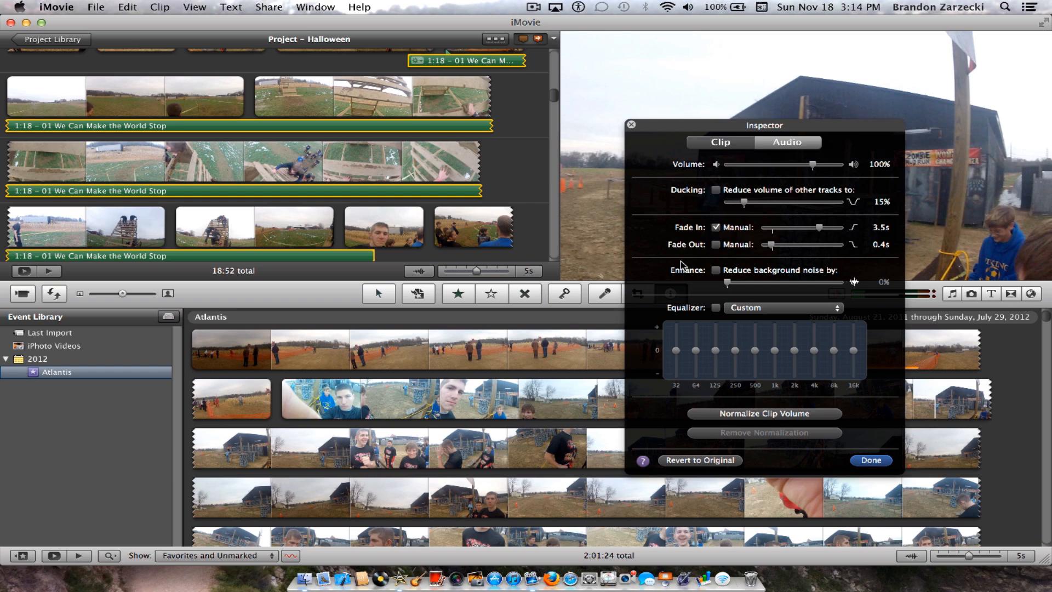
{"action": "mouse_move", "coordinate": [921, 165]}
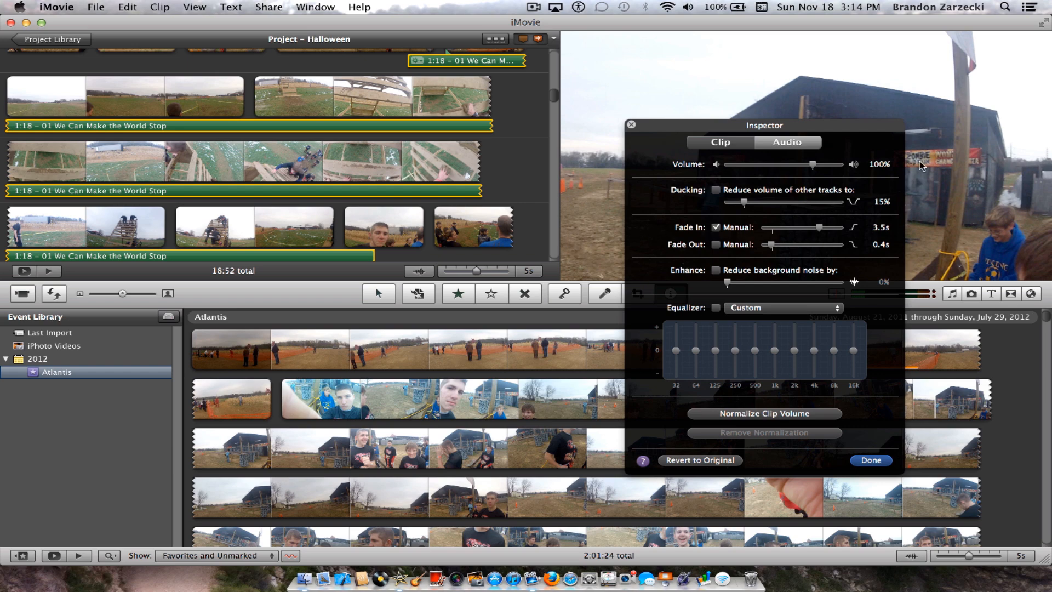
{"action": "mouse_move", "coordinate": [772, 166]}
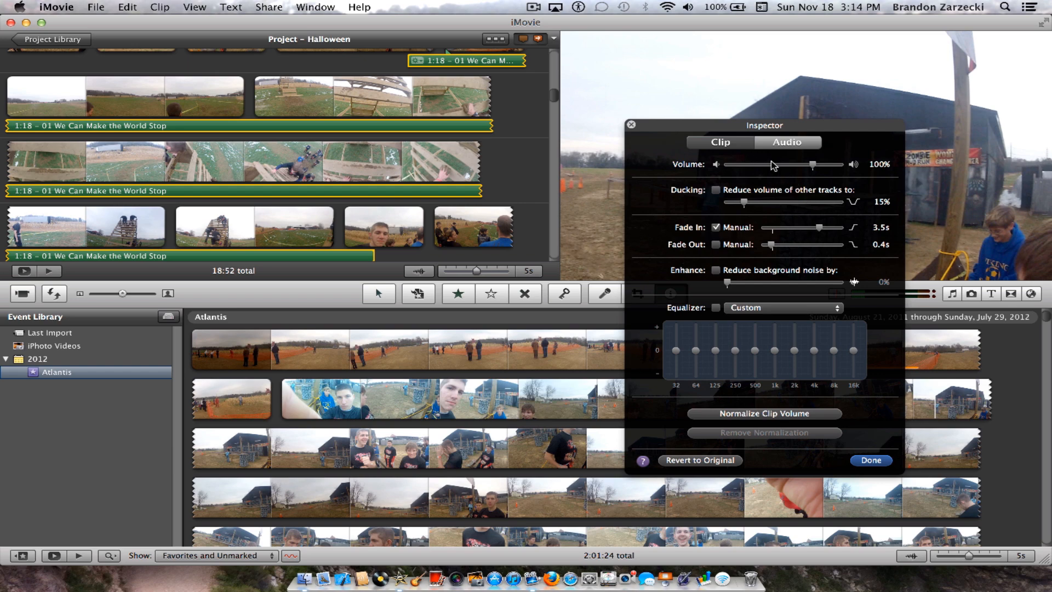
Show the music clip's general details with its 1:18.4 duration and audio effect
{"action": "left_click", "coordinate": [731, 142]}
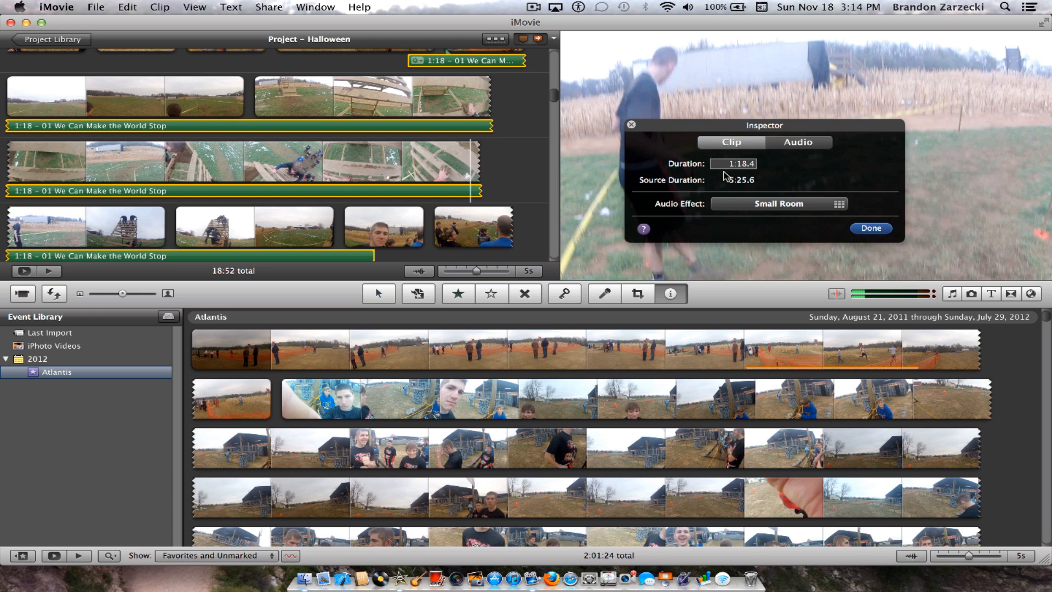
{"action": "mouse_move", "coordinate": [767, 211]}
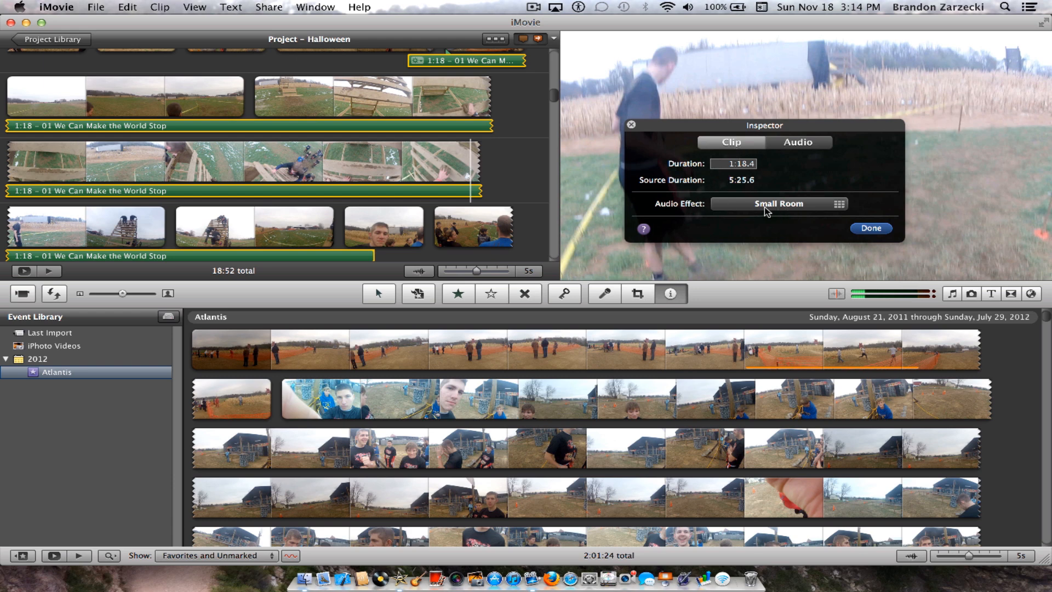
{"action": "mouse_move", "coordinate": [790, 208]}
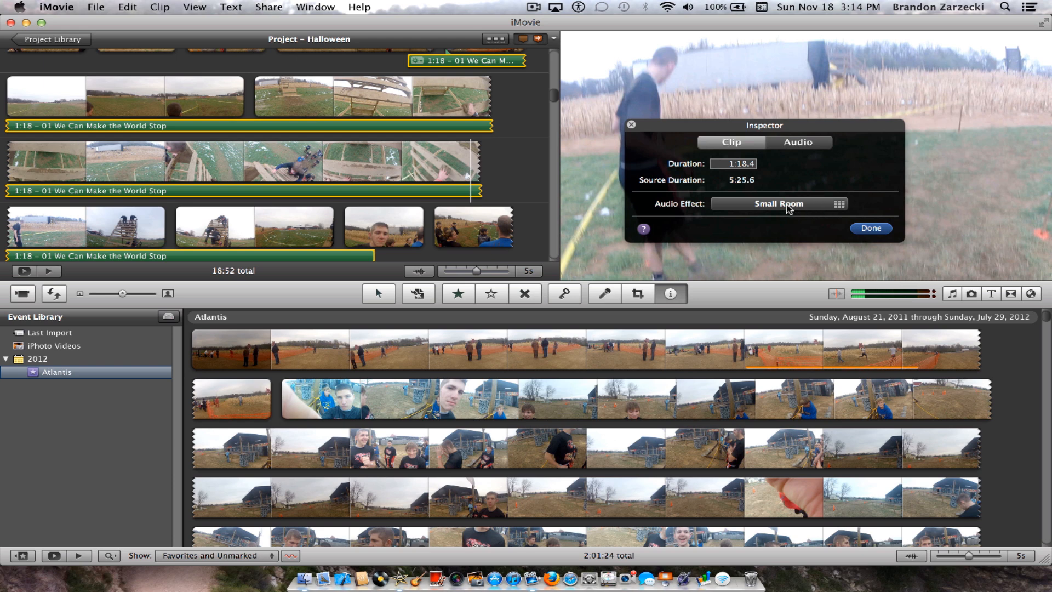
{"action": "mouse_move", "coordinate": [799, 210]}
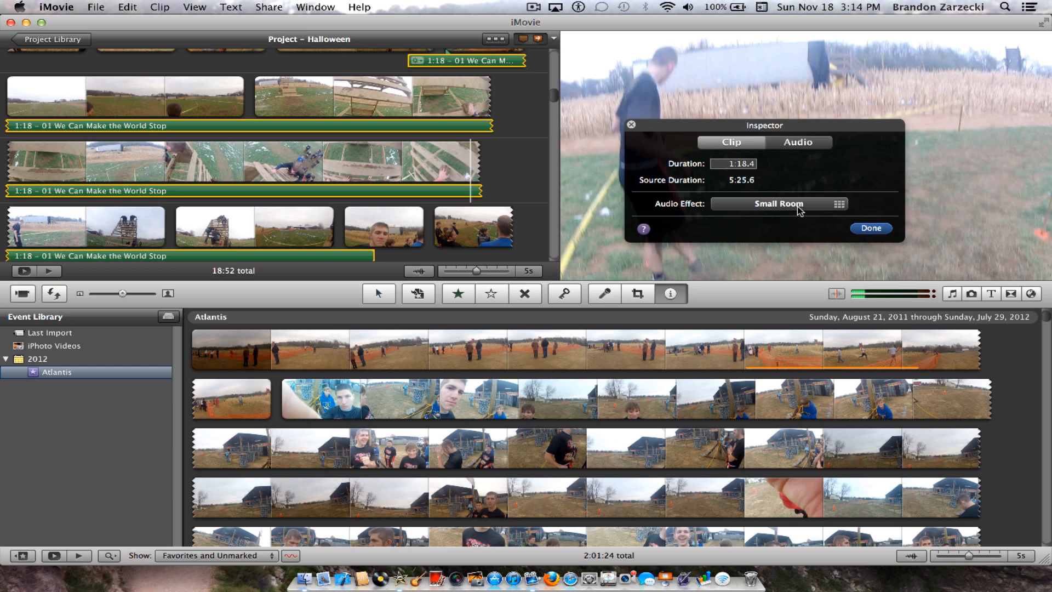
{"action": "mouse_move", "coordinate": [814, 213]}
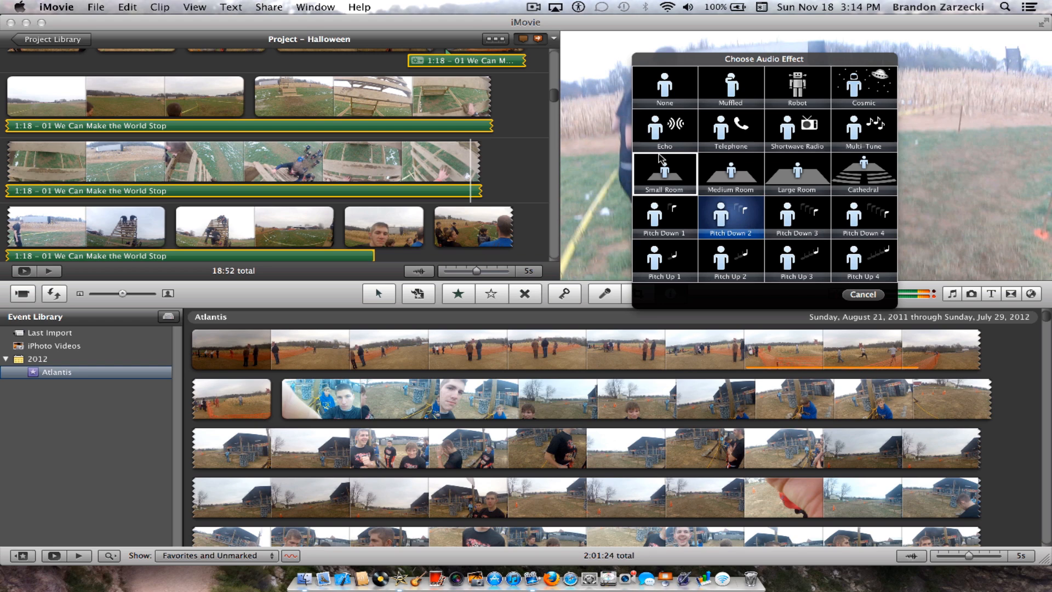
Preview the Medium Room, Cathedral and Pitch Down 4 effects on the music
{"action": "left_click", "coordinate": [664, 173]}
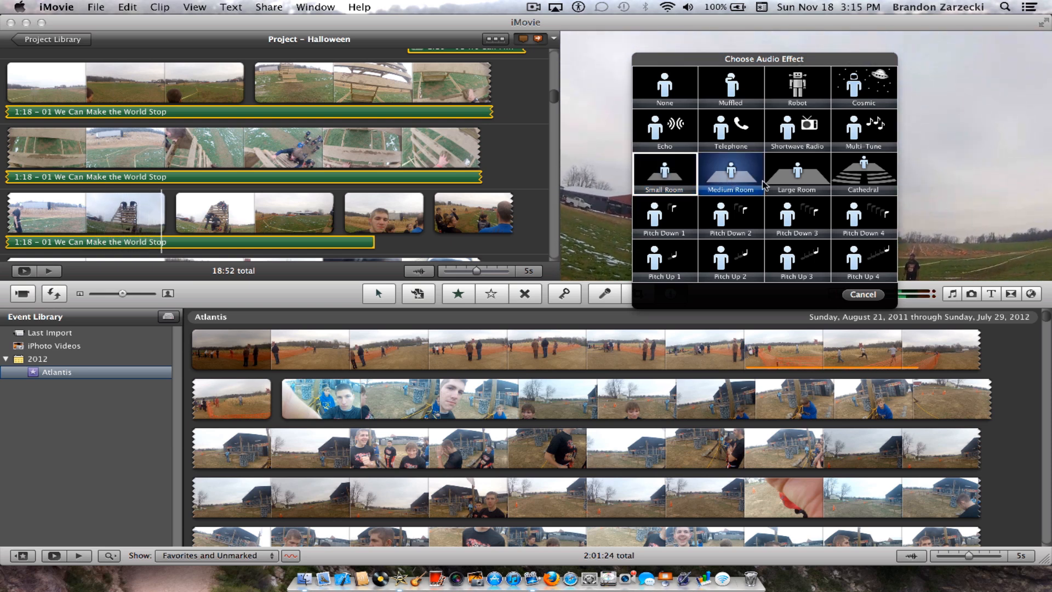
{"action": "left_click", "coordinate": [864, 173]}
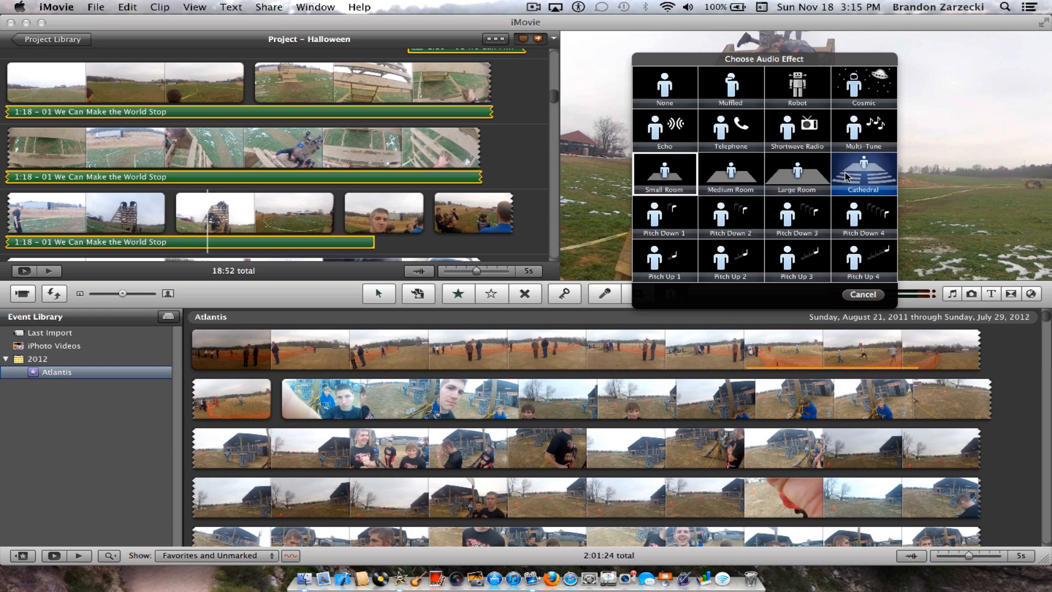
{"action": "left_click", "coordinate": [864, 216]}
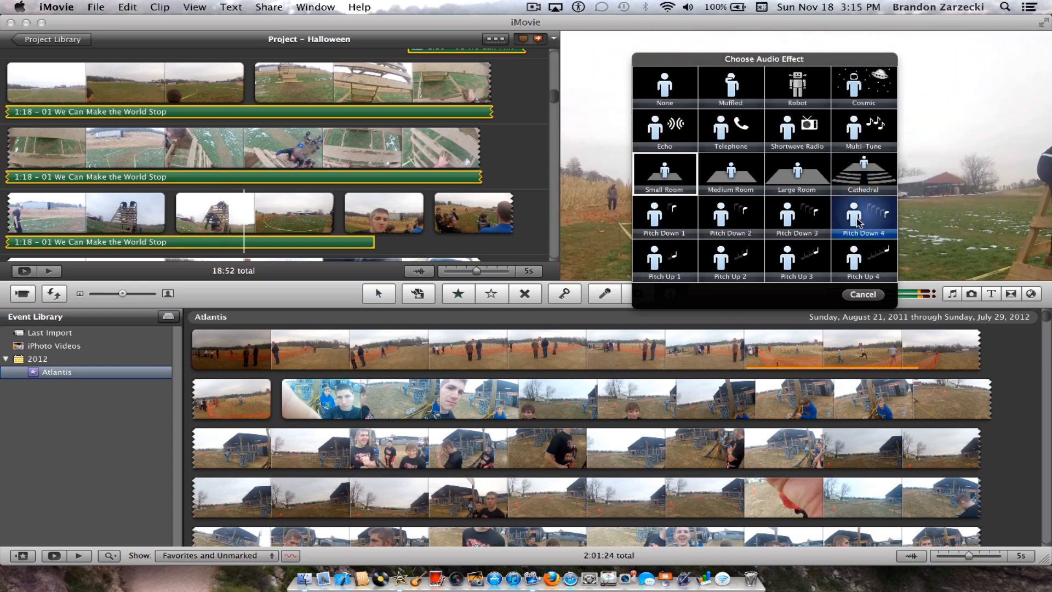
{"action": "left_click", "coordinate": [865, 258]}
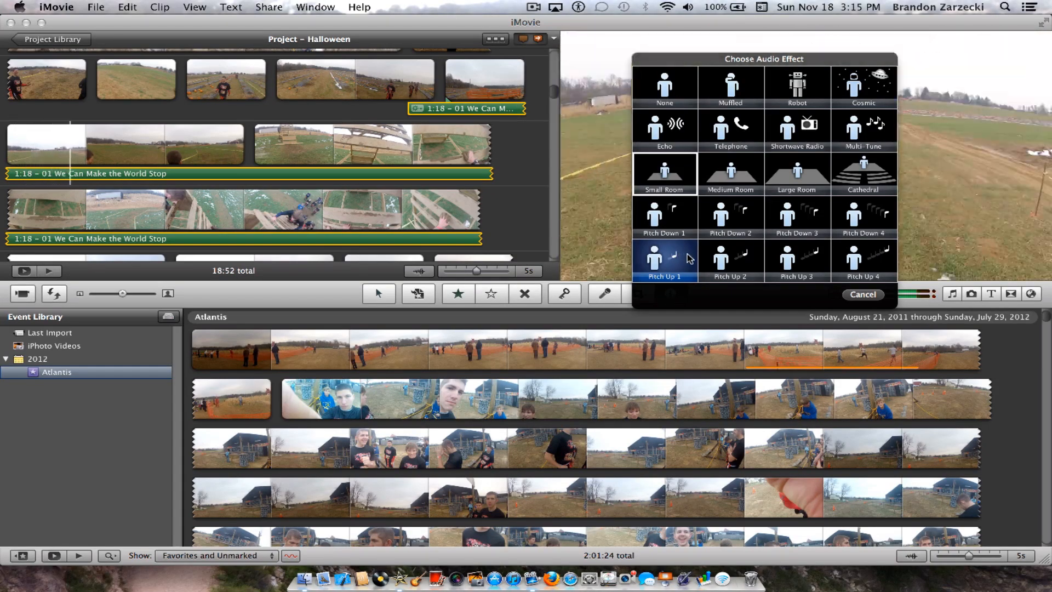
Try Pitch Up 1, then keep Small Room as the music clip's audio effect
{"action": "left_click", "coordinate": [664, 173]}
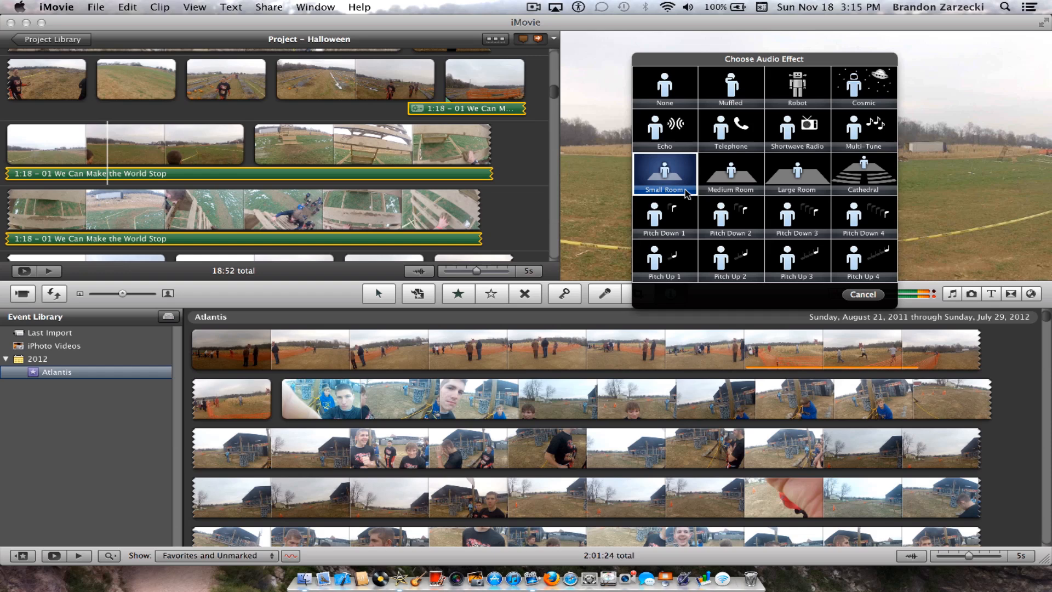
{"action": "left_click", "coordinate": [731, 259]}
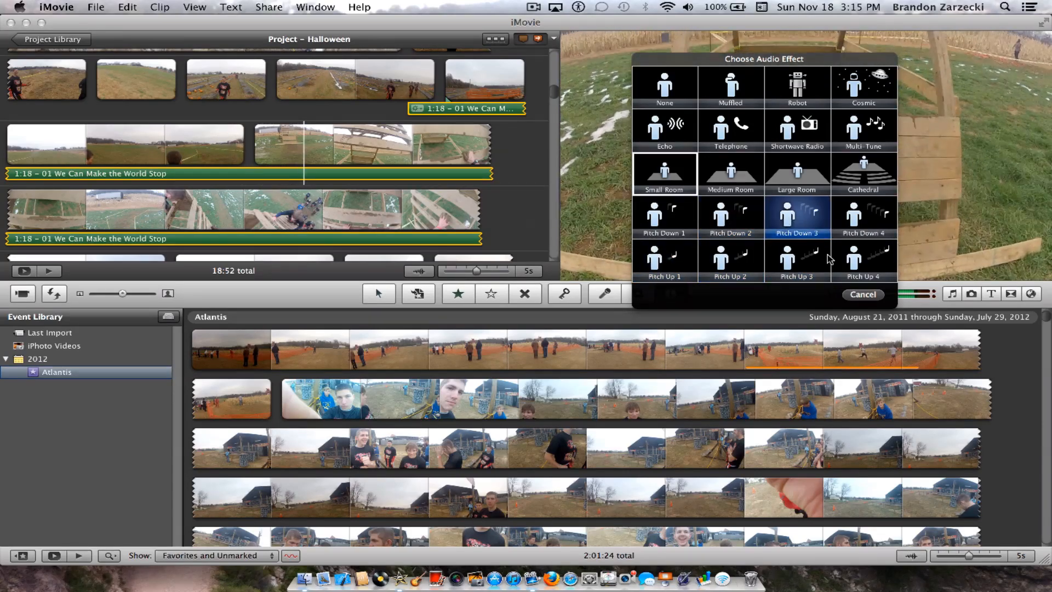
{"action": "left_click", "coordinate": [665, 174]}
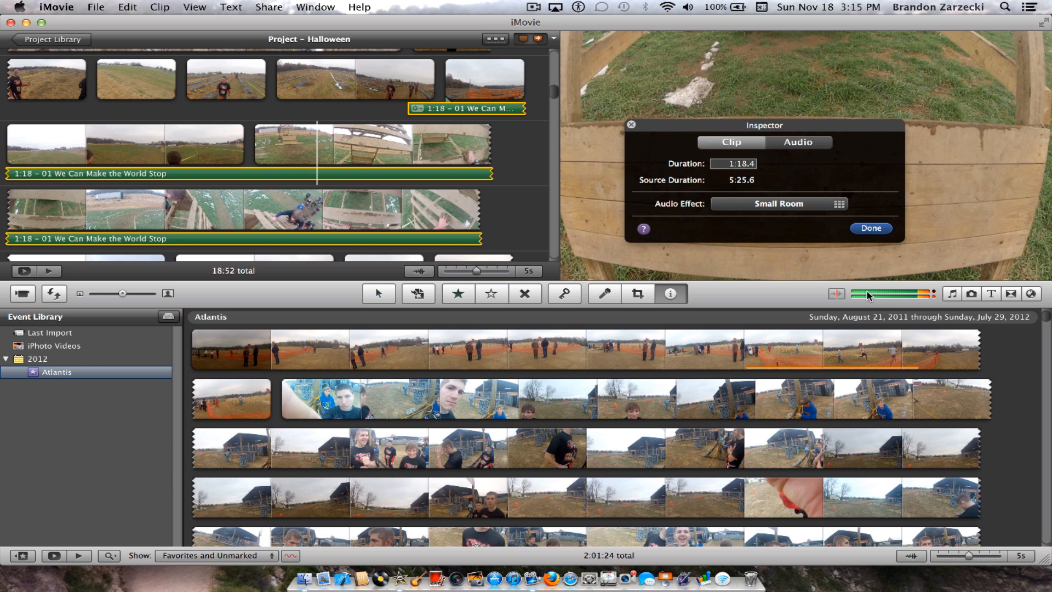
{"action": "mouse_move", "coordinate": [766, 225]}
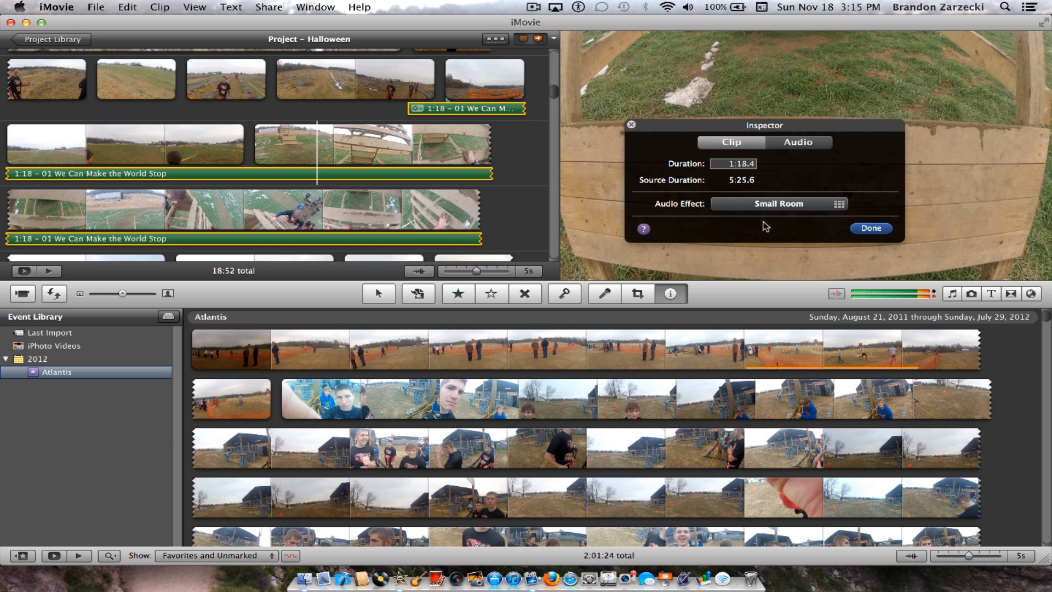
{"action": "mouse_move", "coordinate": [770, 211]}
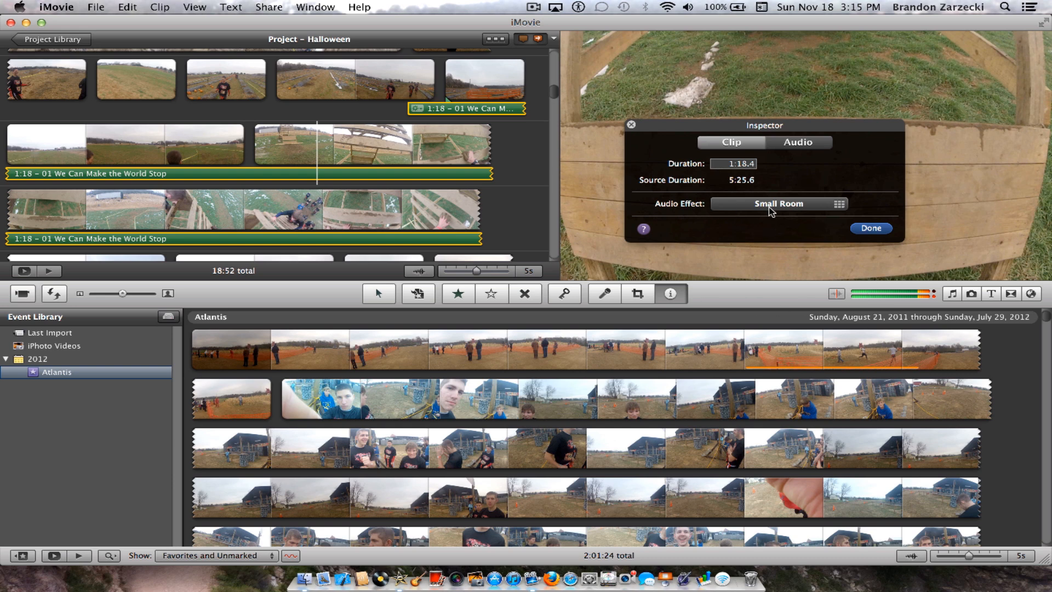
{"action": "mouse_move", "coordinate": [817, 212]}
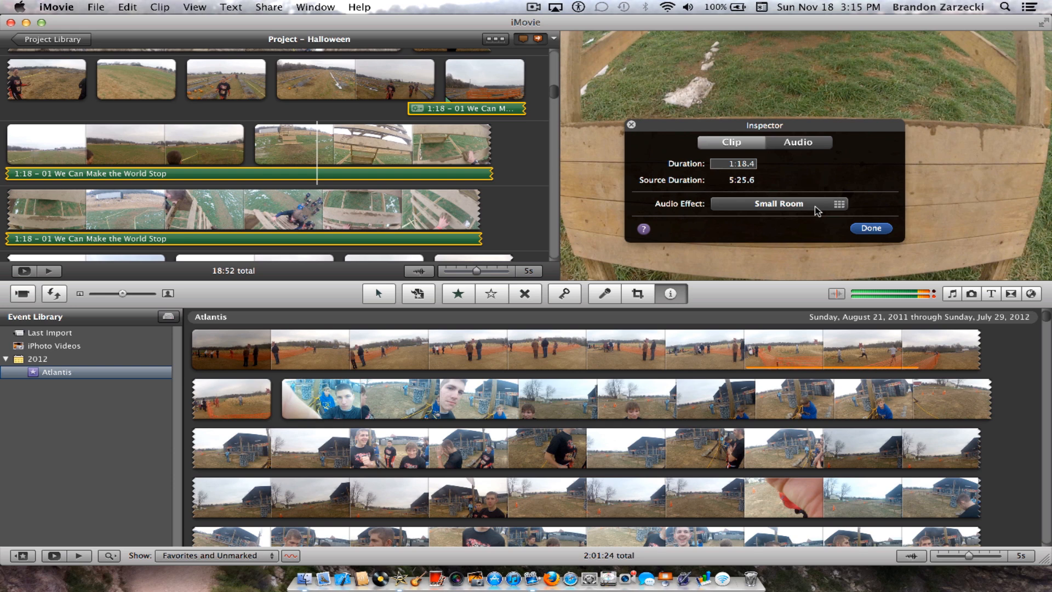
{"action": "mouse_move", "coordinate": [759, 224]}
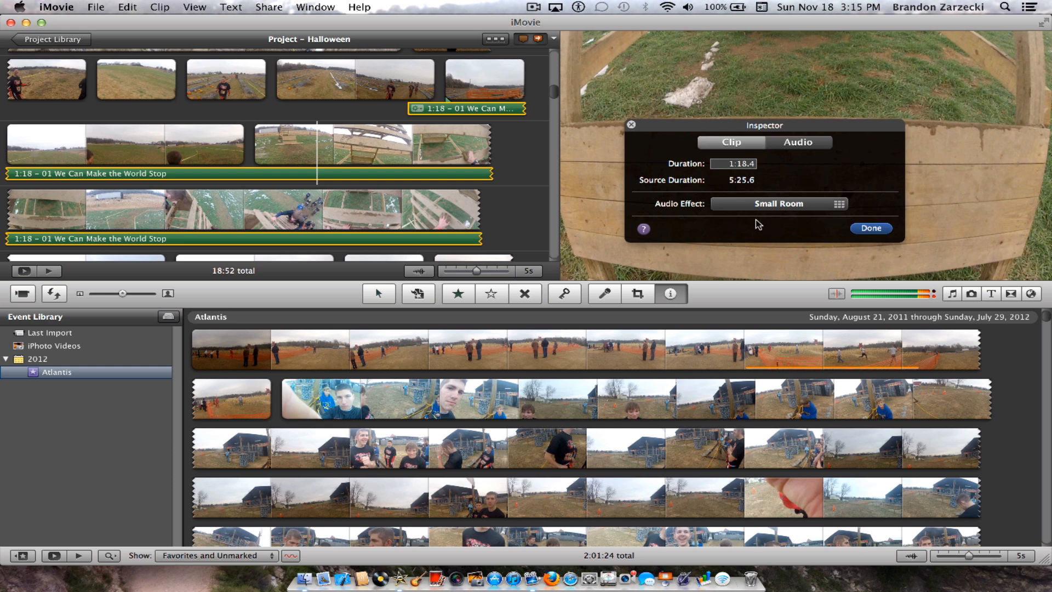
{"action": "mouse_move", "coordinate": [719, 213]}
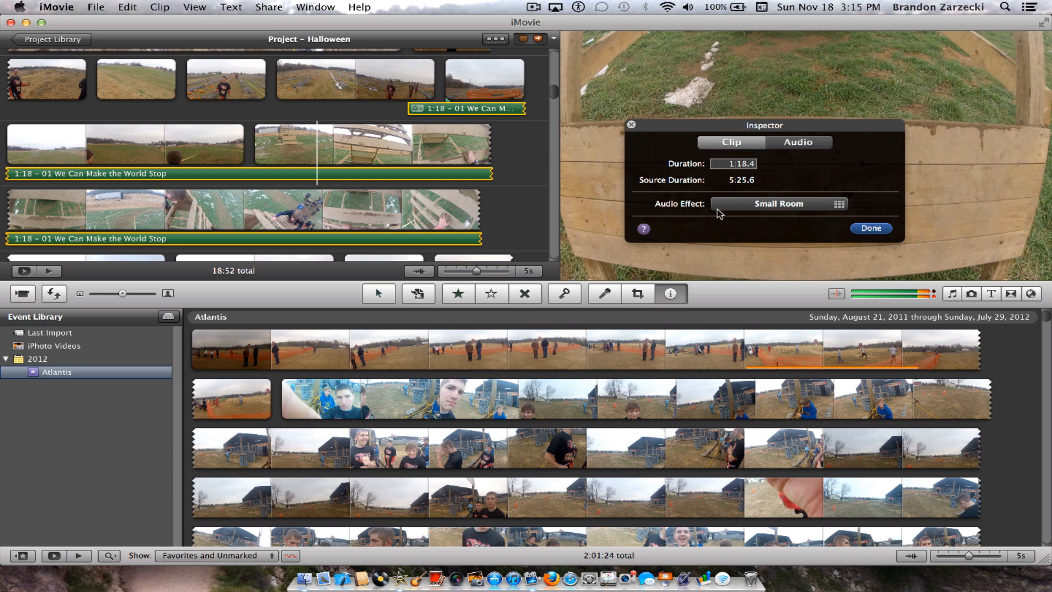
{"action": "mouse_move", "coordinate": [778, 204]}
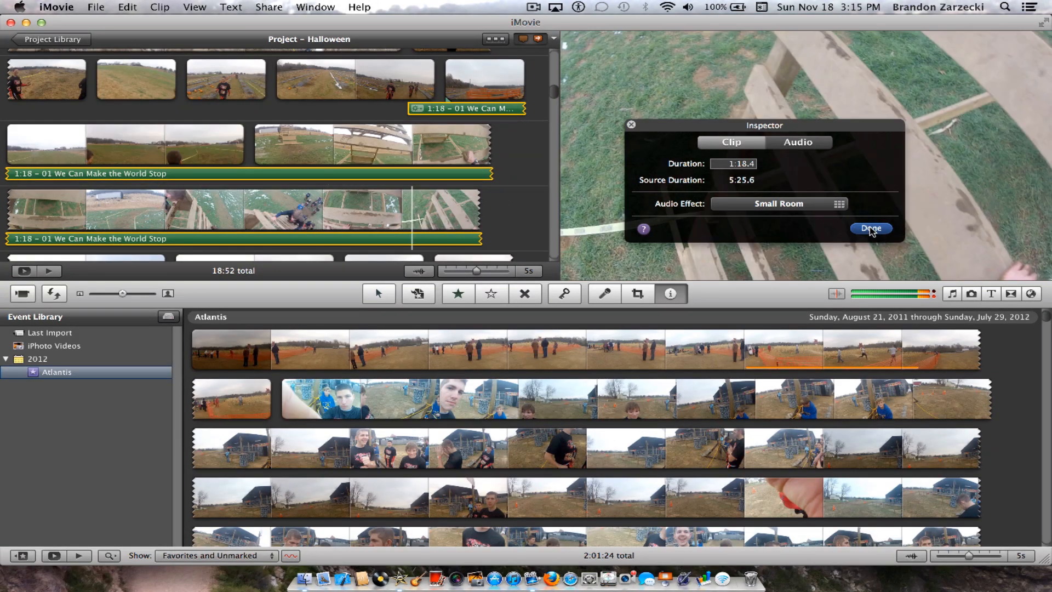
Finish the music clip's settings with Small Room kept and return to the timeline
{"action": "left_click", "coordinate": [870, 229]}
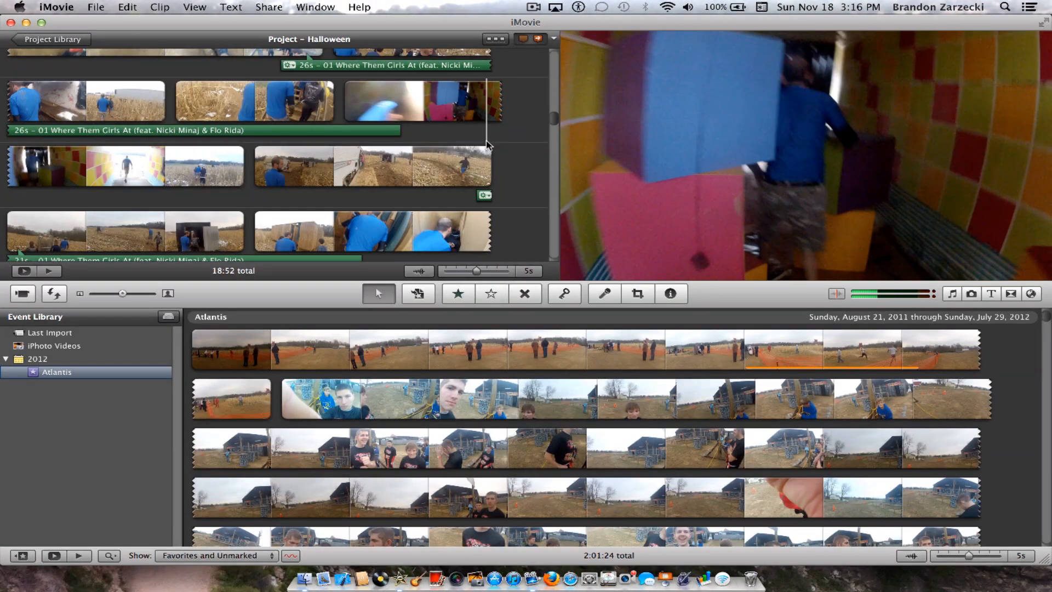
{"action": "scroll", "scroll_direction": "down", "scroll_amount": 3}
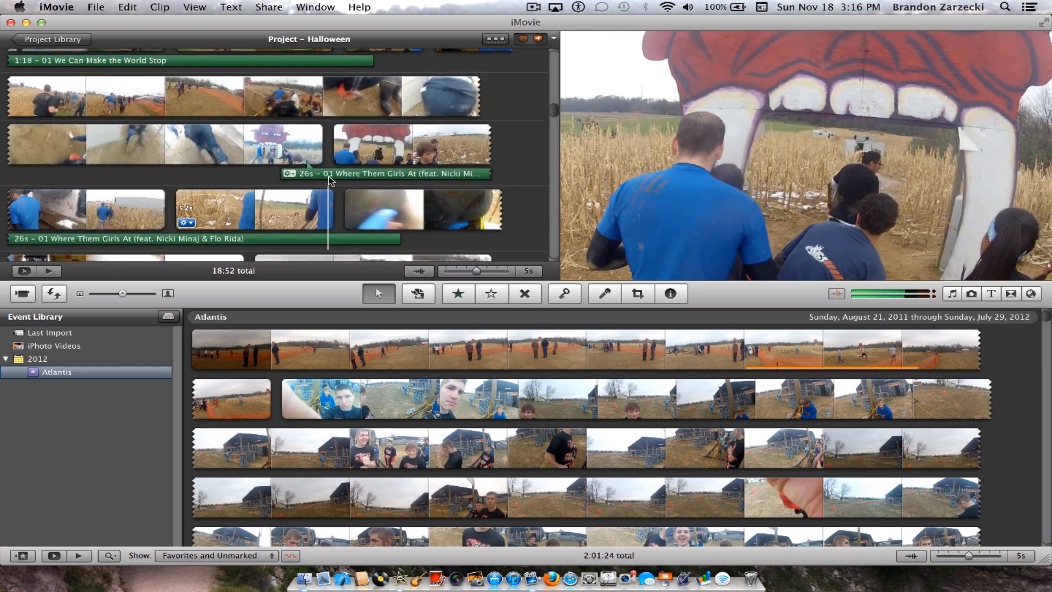
{"action": "left_click", "coordinate": [670, 294]}
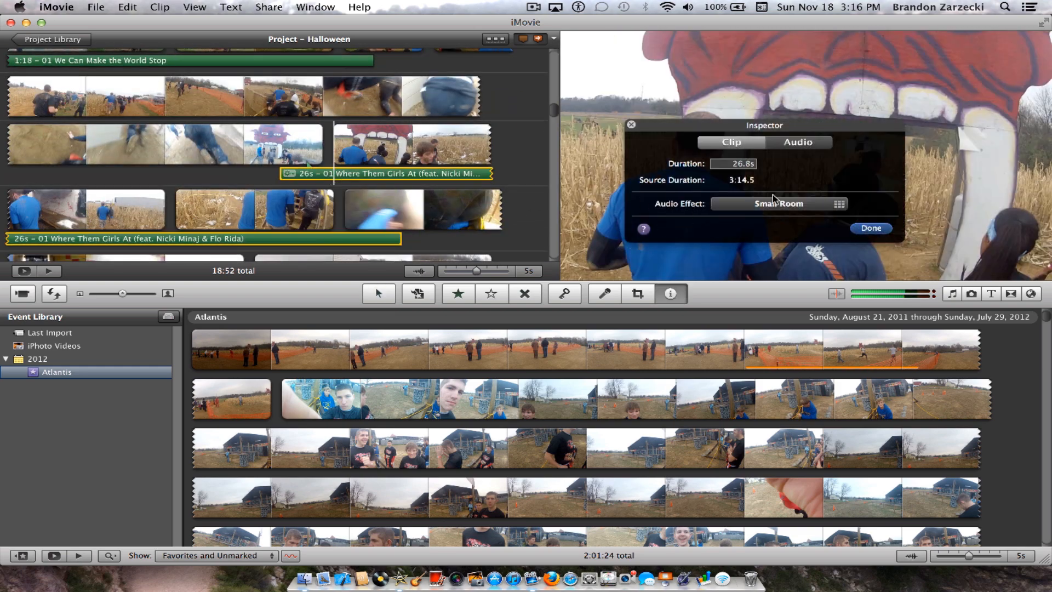
{"action": "left_click", "coordinate": [797, 142]}
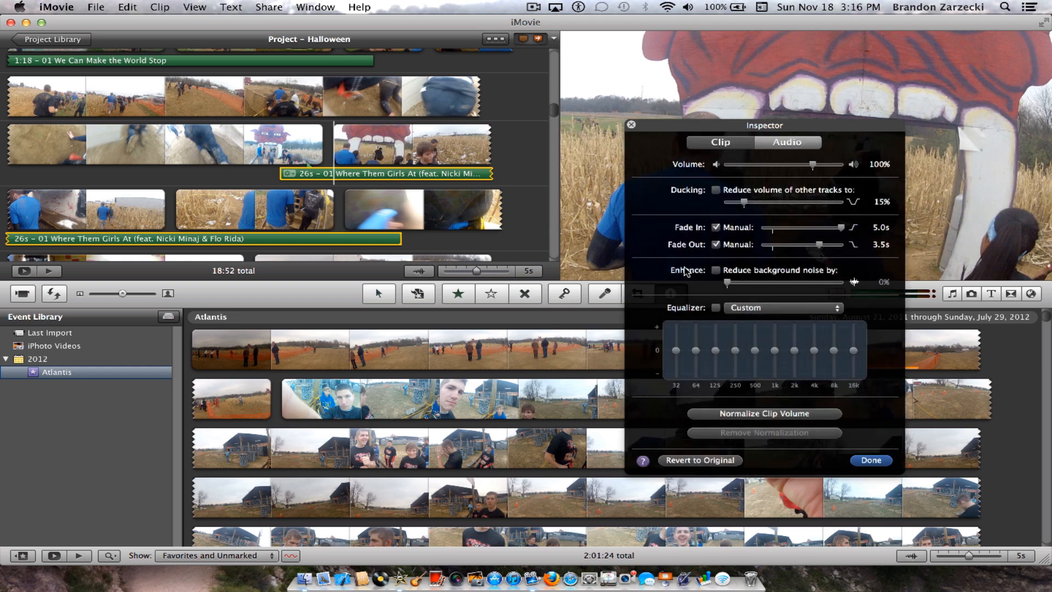
{"action": "left_click", "coordinate": [719, 142]}
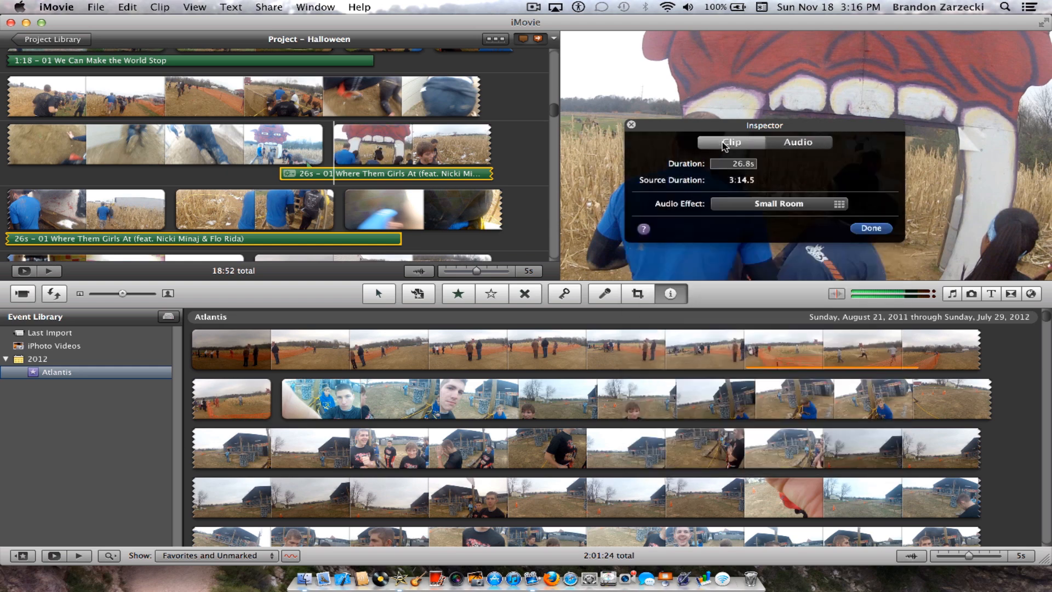
{"action": "mouse_move", "coordinate": [859, 225]}
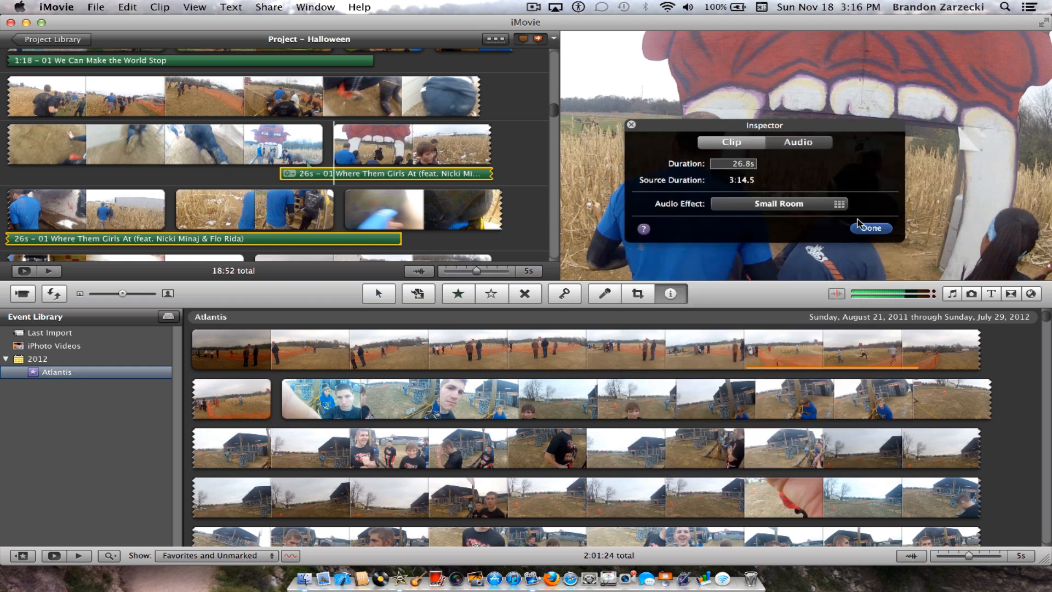
{"action": "left_click", "coordinate": [870, 228]}
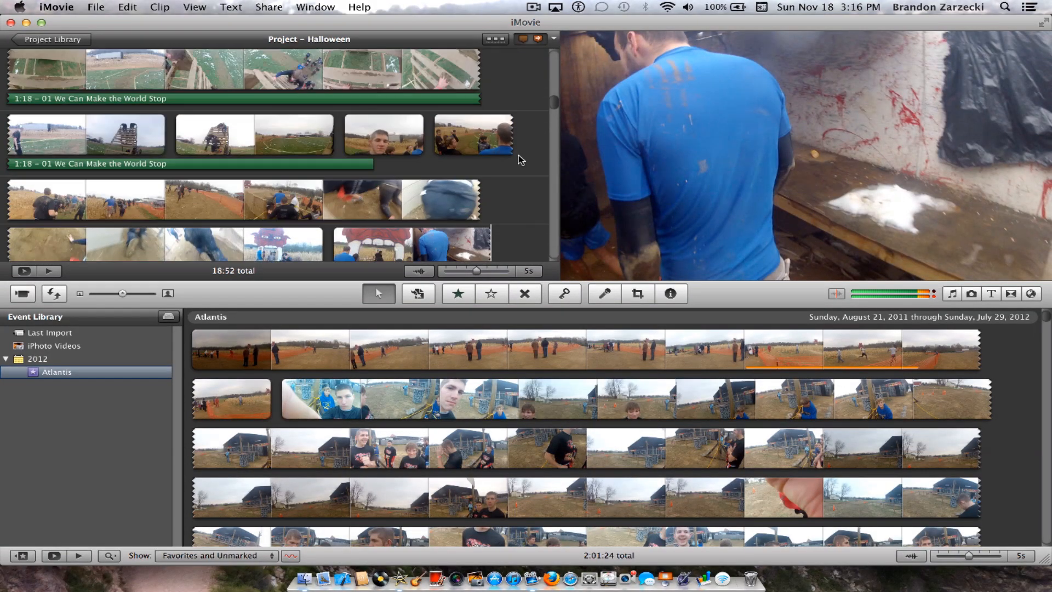
{"action": "scroll", "scroll_direction": "up", "scroll_amount": 3}
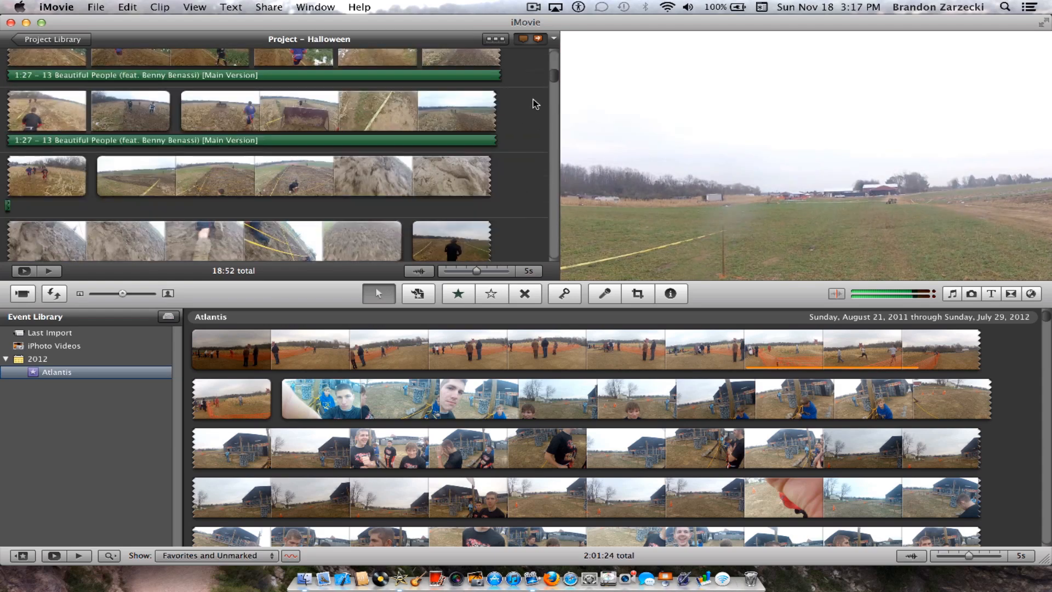
{"action": "scroll", "scroll_direction": "up", "scroll_amount": 3}
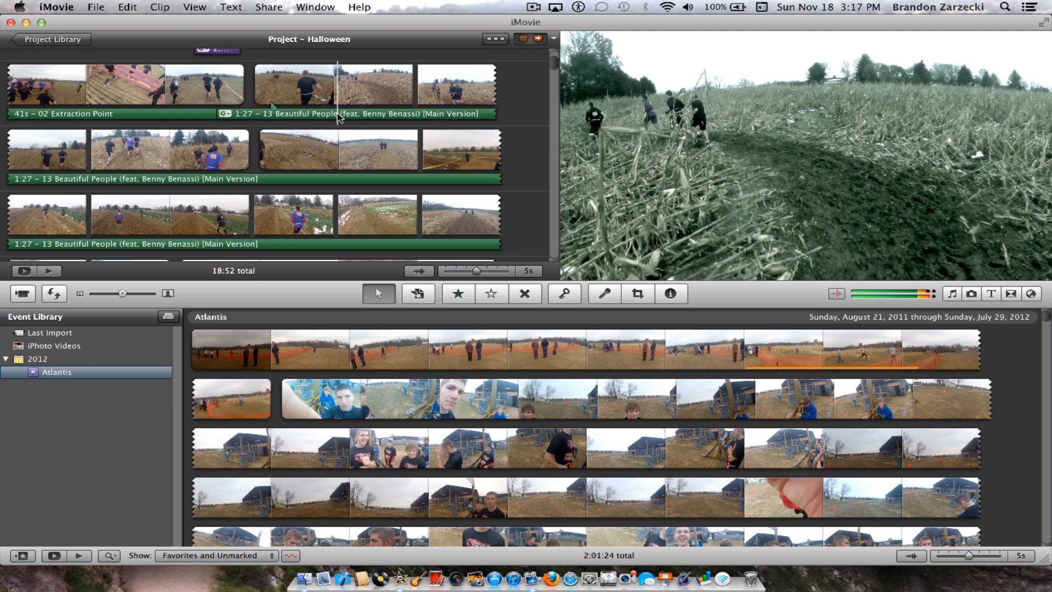
{"action": "mouse_move", "coordinate": [333, 136]}
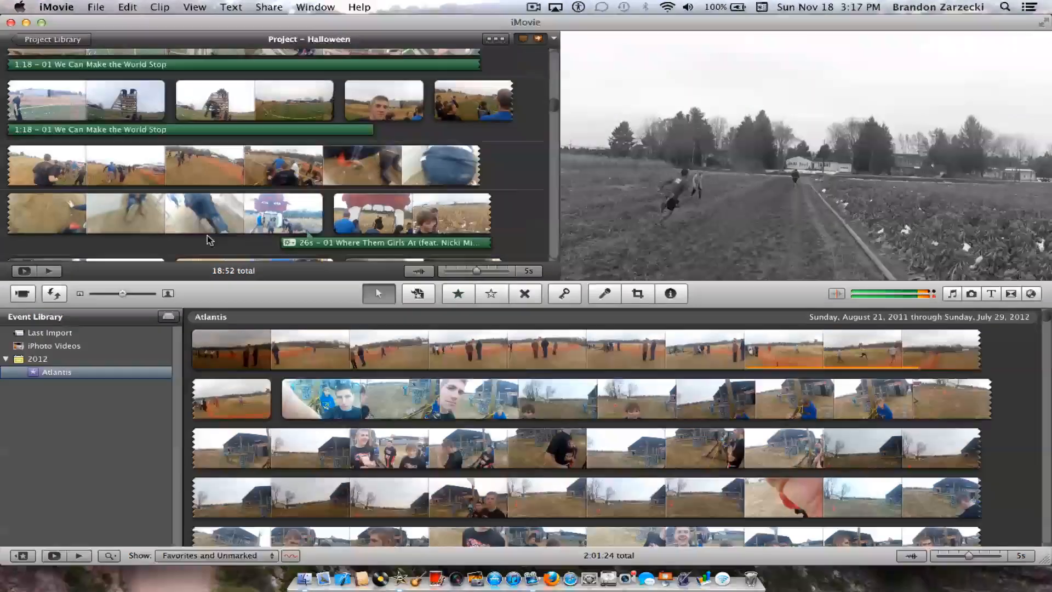
{"action": "scroll", "scroll_direction": "down", "scroll_amount": 3}
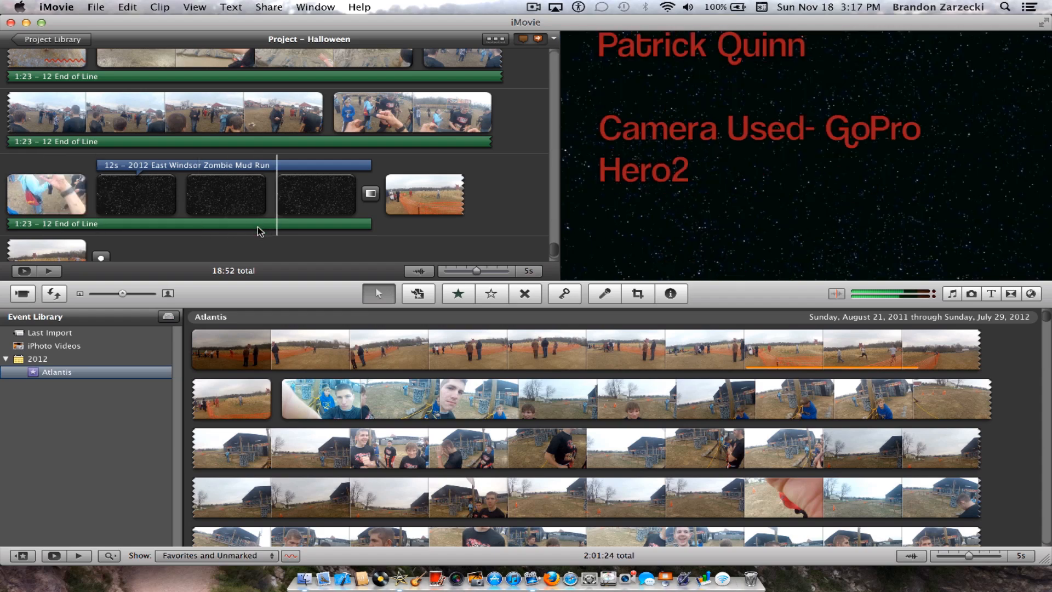
{"action": "left_click", "coordinate": [671, 294]}
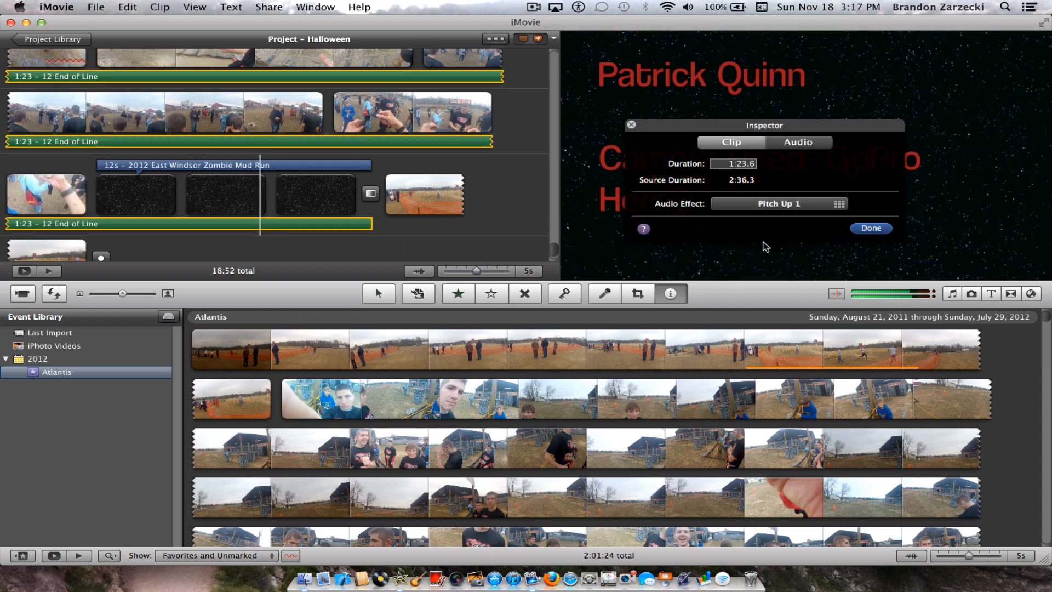
{"action": "left_click", "coordinate": [870, 228]}
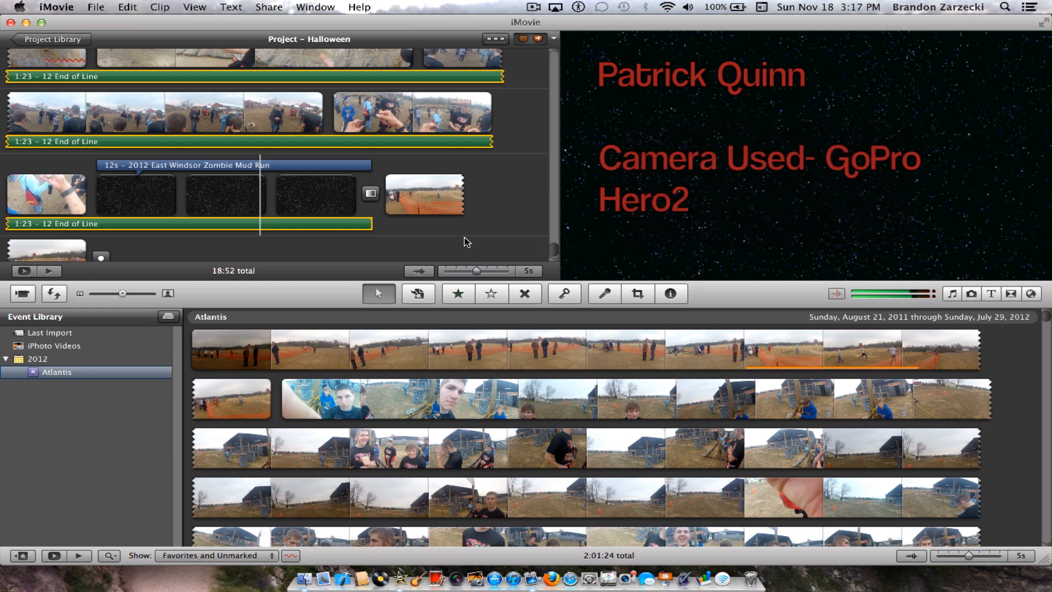